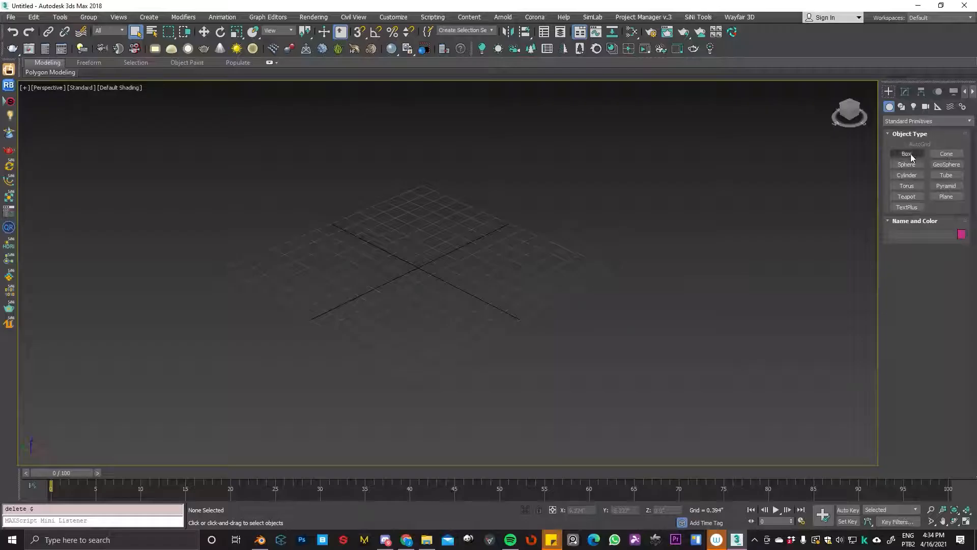
Step: Draw a Line spline in 3ds Max and close it into a loop
click(901, 107)
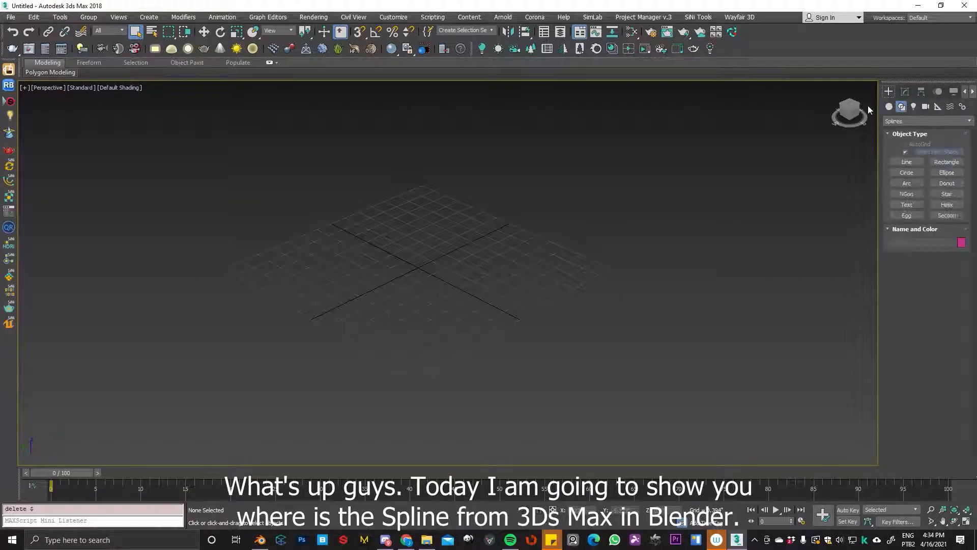
click(906, 161)
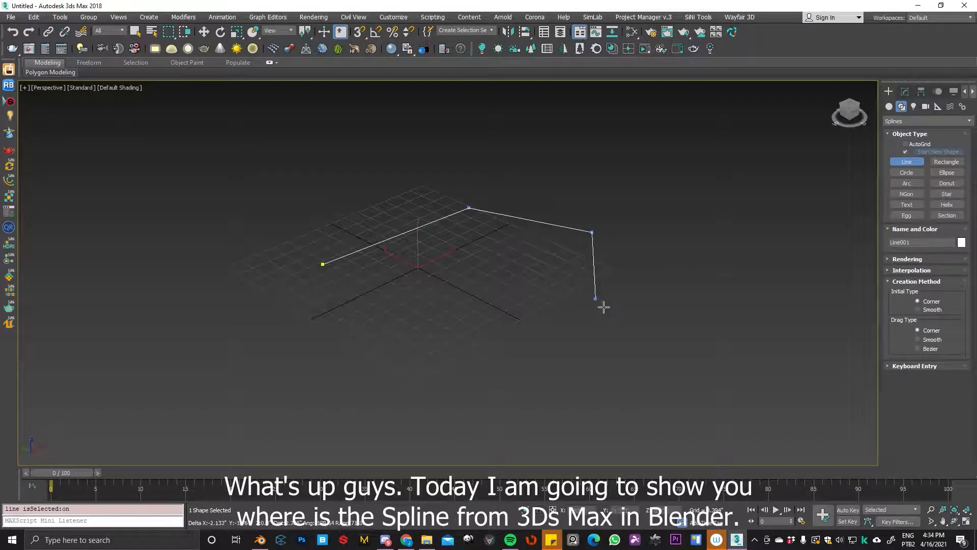
click(322, 265)
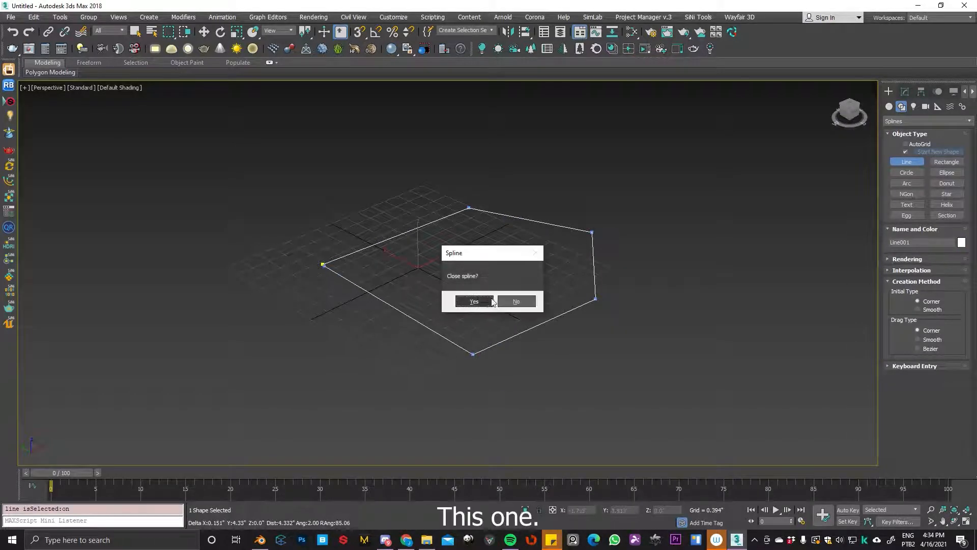
click(473, 301)
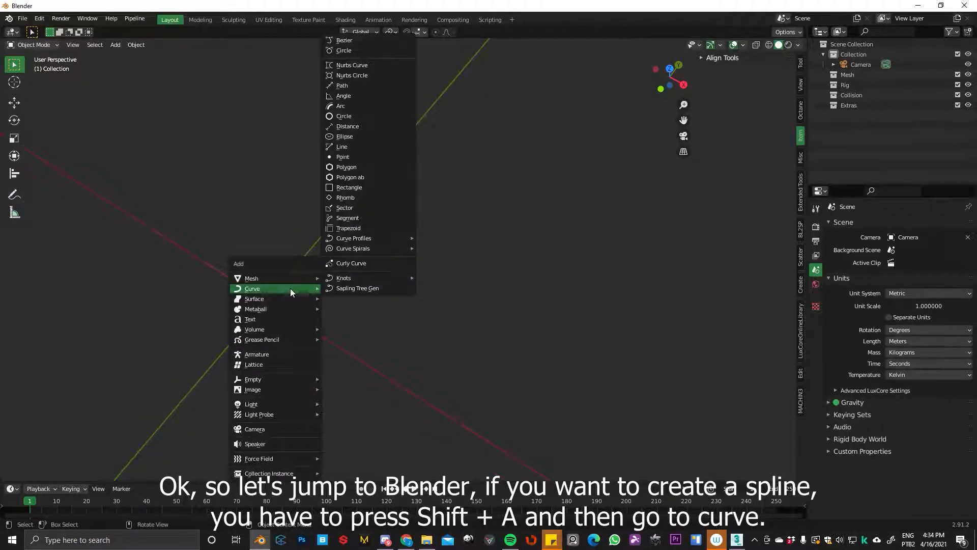
mouse_move(416, 88)
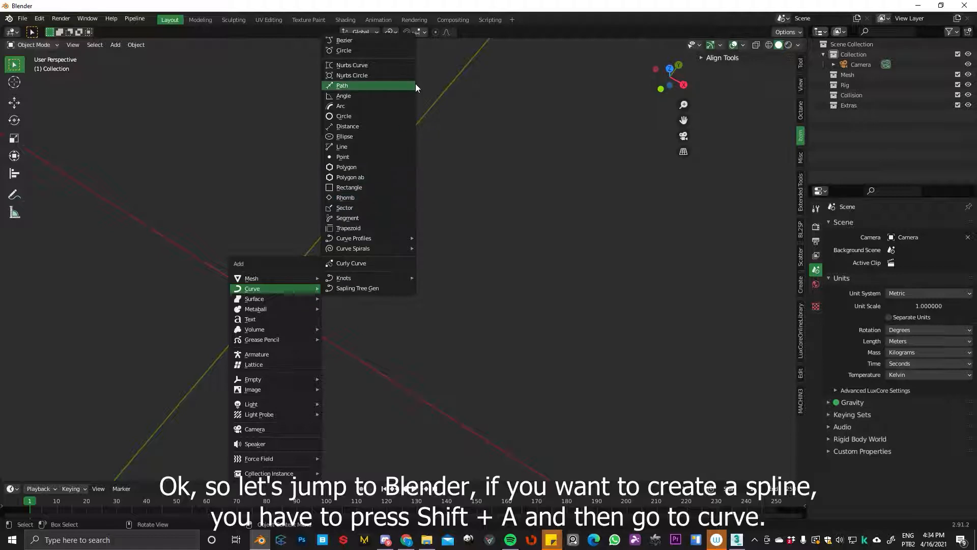
mouse_move(348, 148)
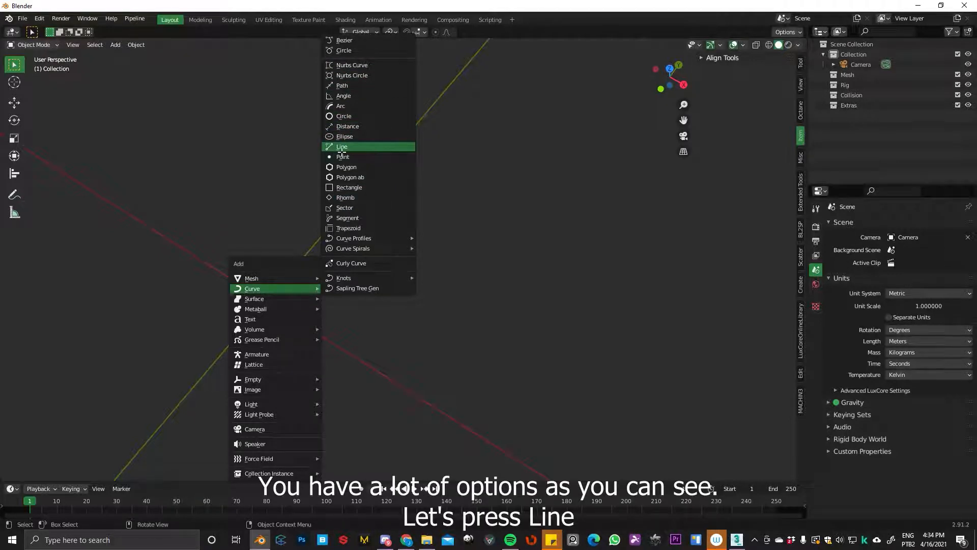
Step: Add a Line curve from the Shift+A Curve menu
click(342, 146)
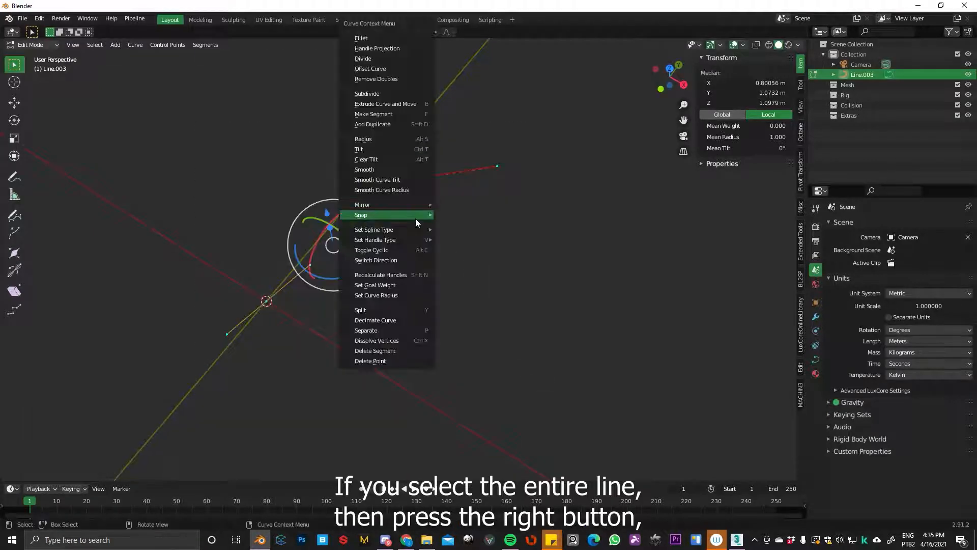
mouse_move(383, 229)
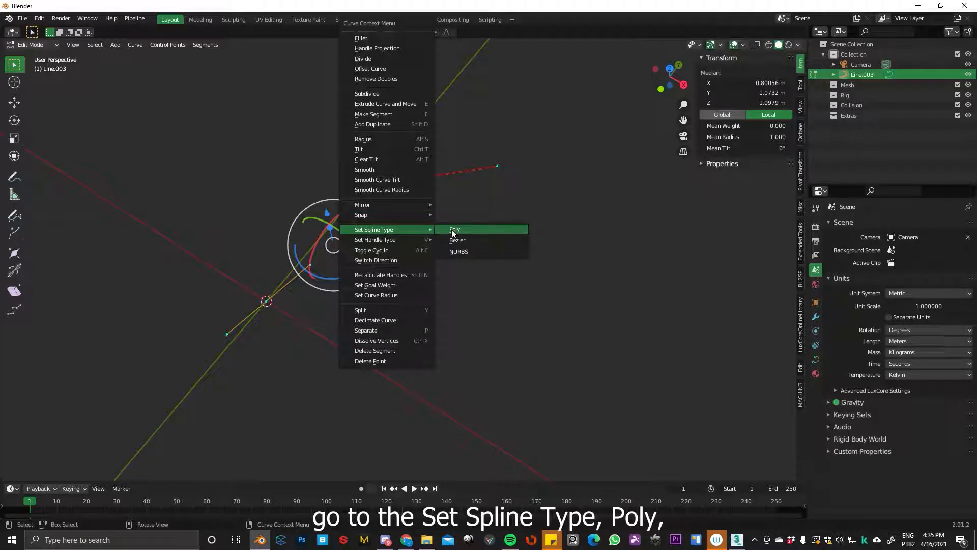
Step: Set the line curve's spline type to Poly
click(455, 229)
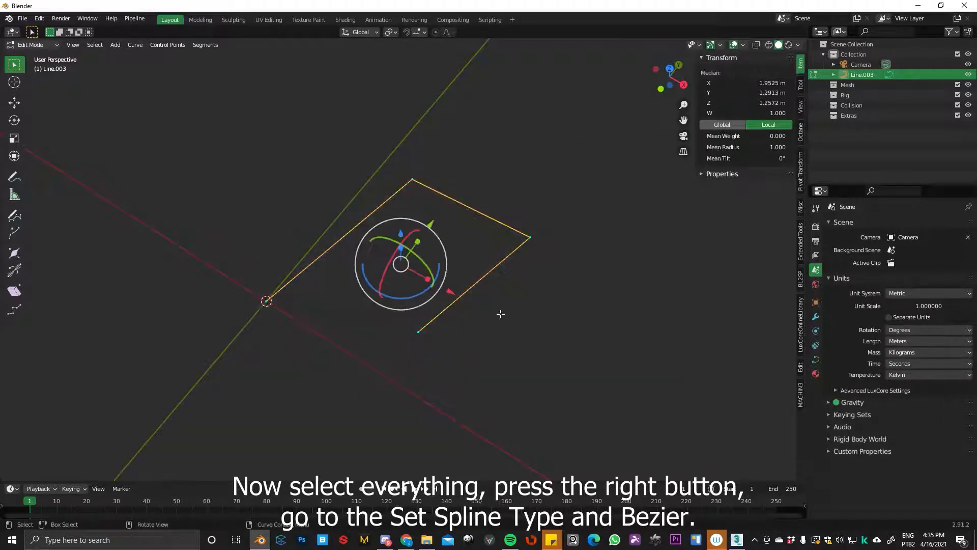
Step: Set the line's spline type to Bezier and drag its right corner point outward
right_click(500, 314)
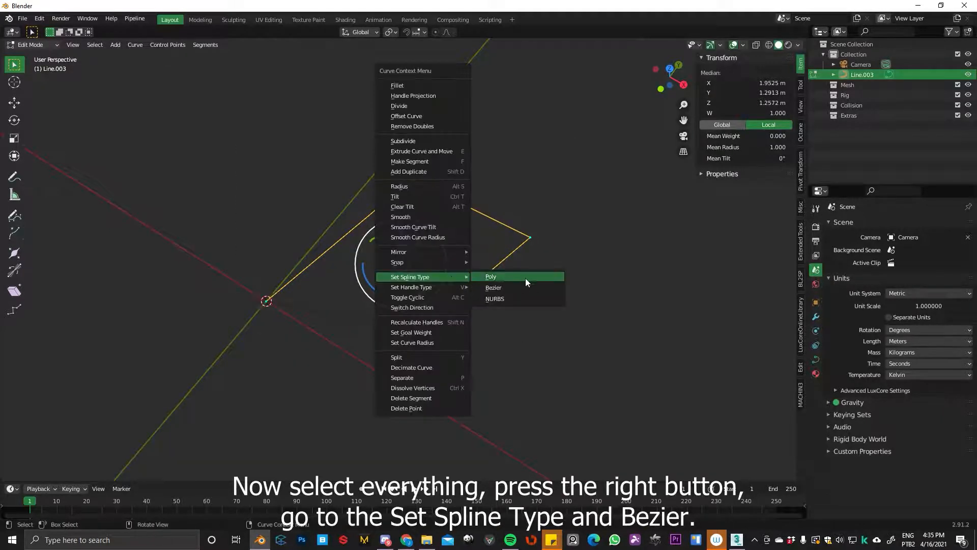
click(493, 288)
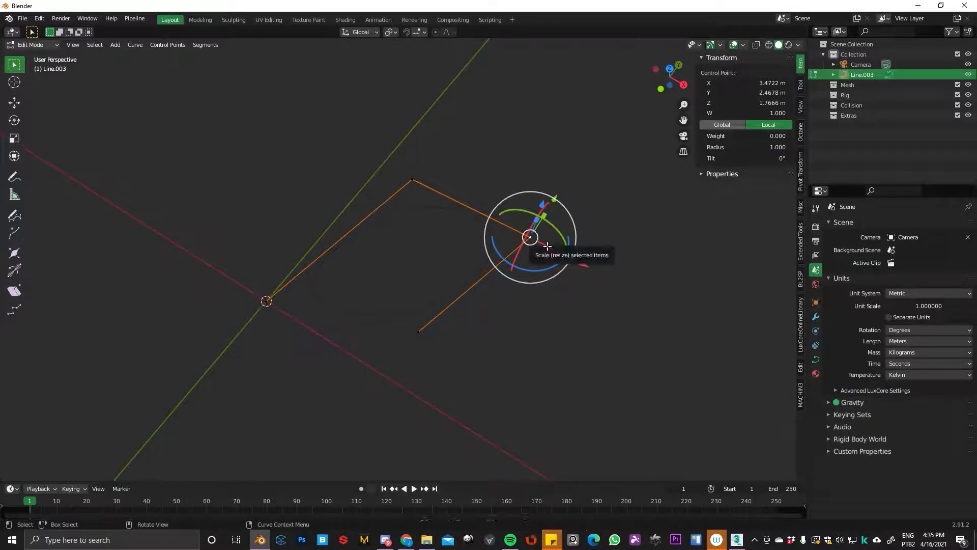
drag(530, 239, 609, 398)
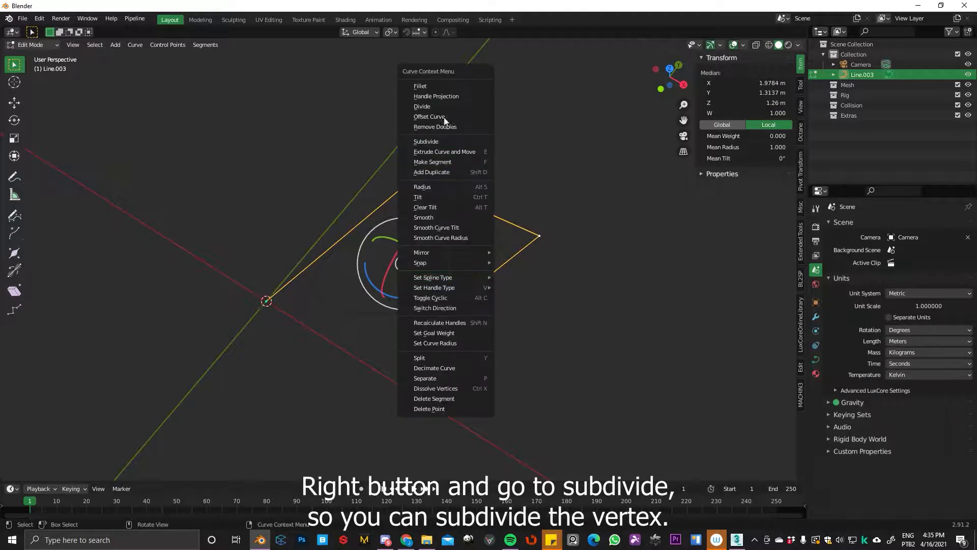
Step: Subdivide the line curve's segments from the context menu
click(426, 141)
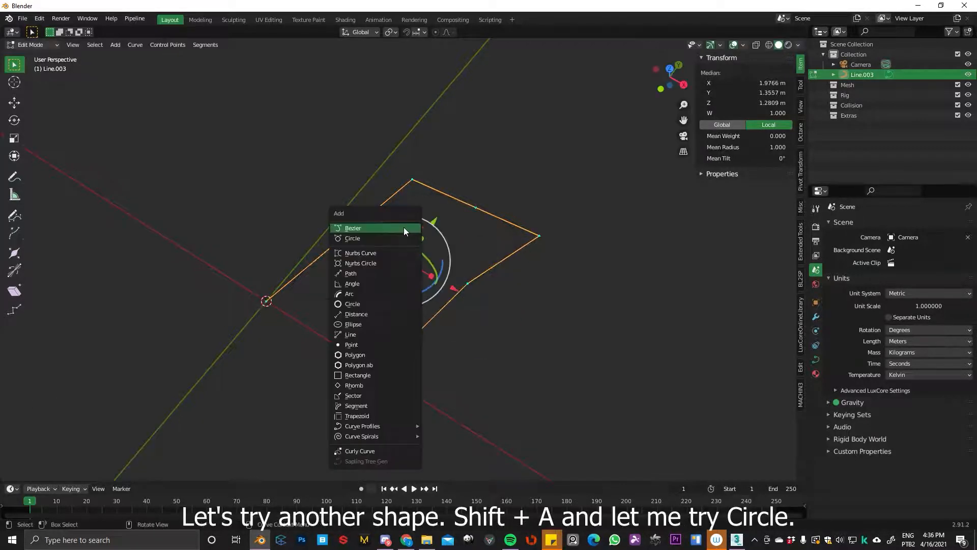
mouse_move(358, 238)
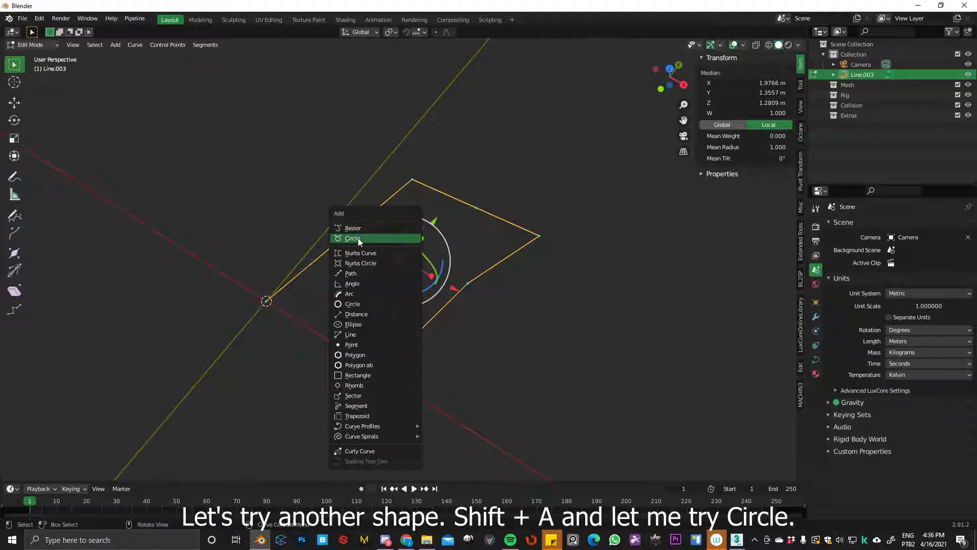
Step: Add Circle, Polygon and Polygon ab curves to the scene
click(353, 238)
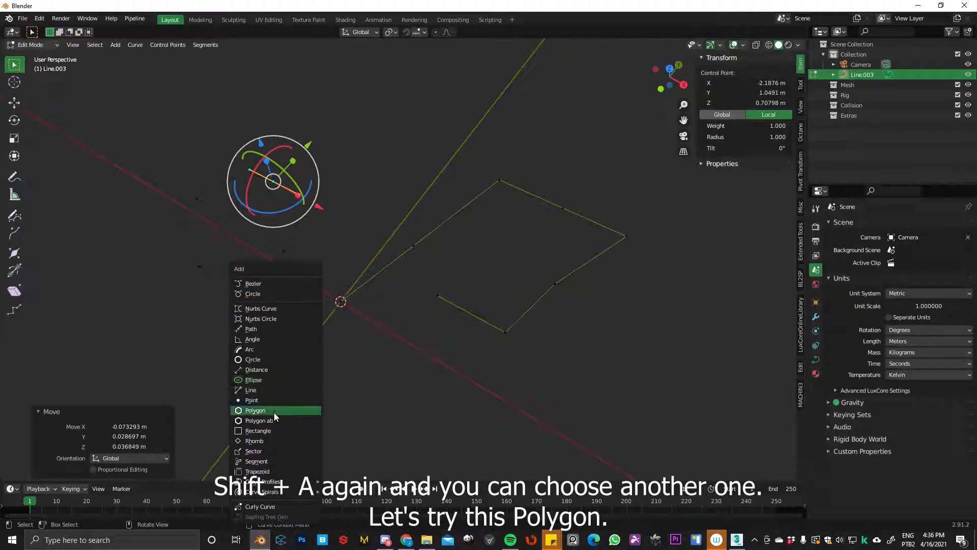
click(255, 410)
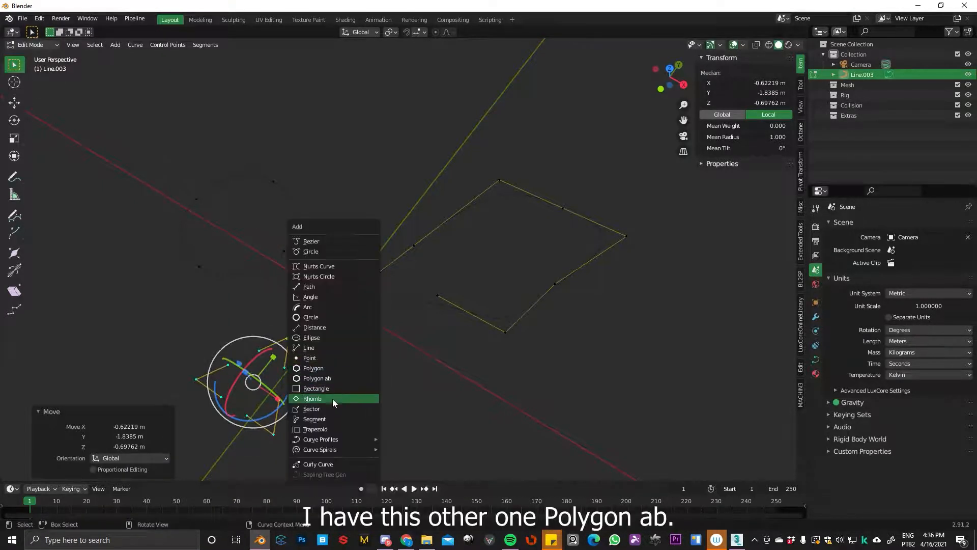
mouse_move(327, 378)
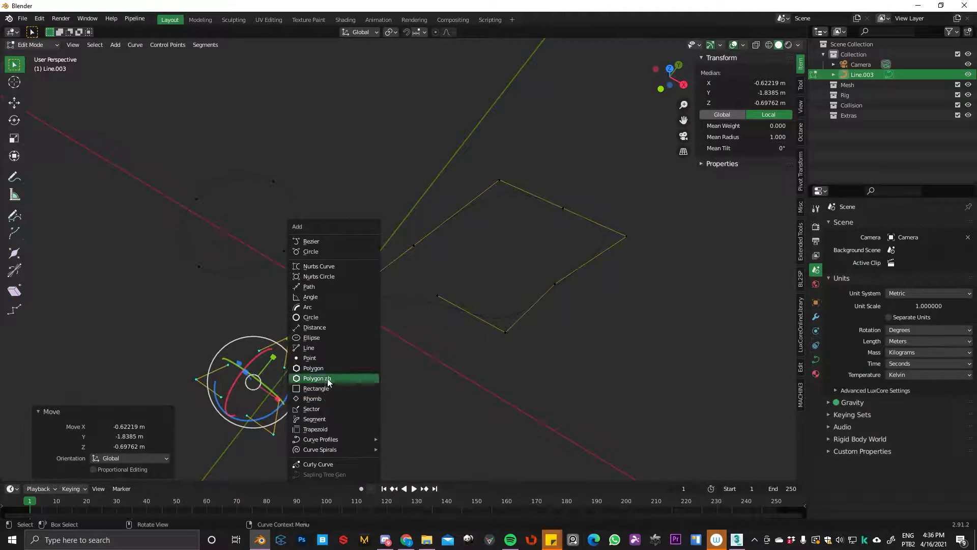
click(316, 378)
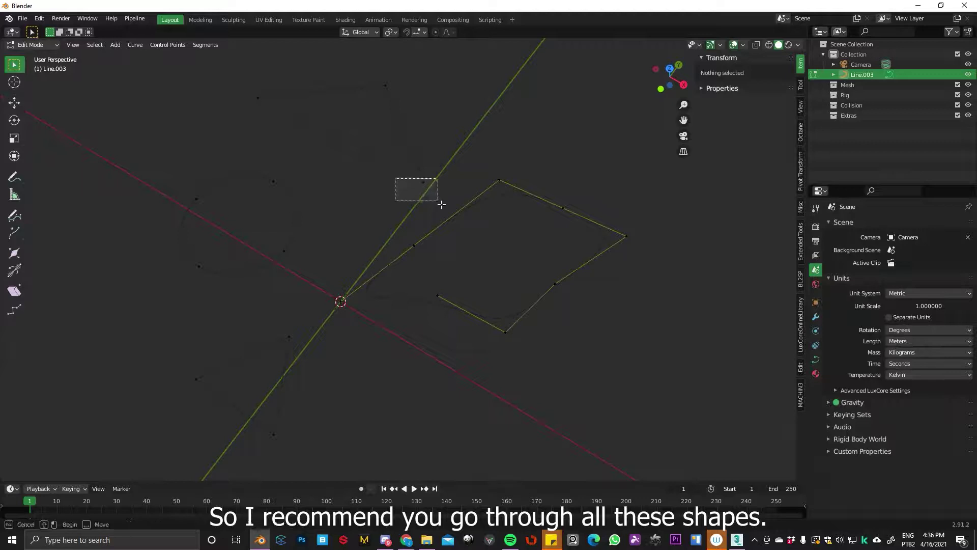
Step: Select a corner point and apply a Round Fillet/Chamfer with radius 0.25 m
click(434, 180)
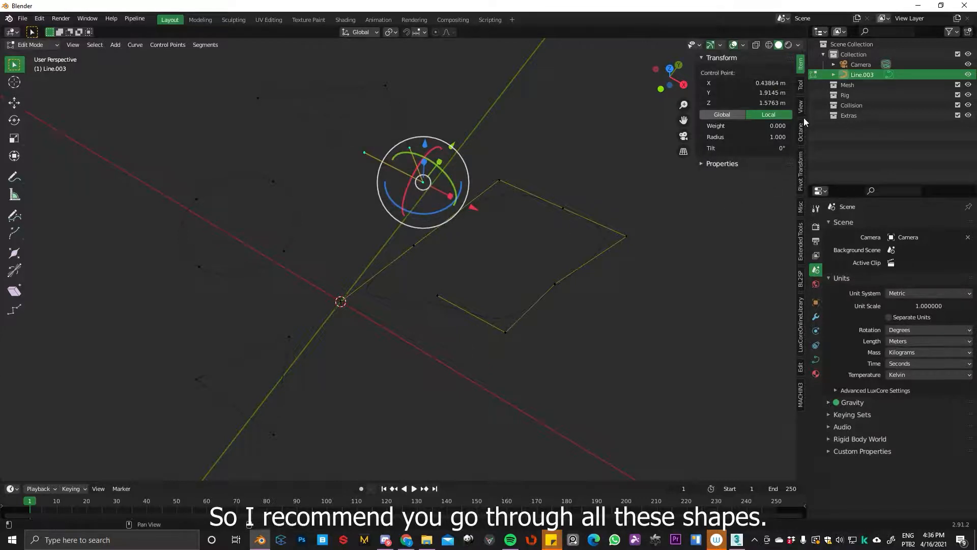
click(800, 85)
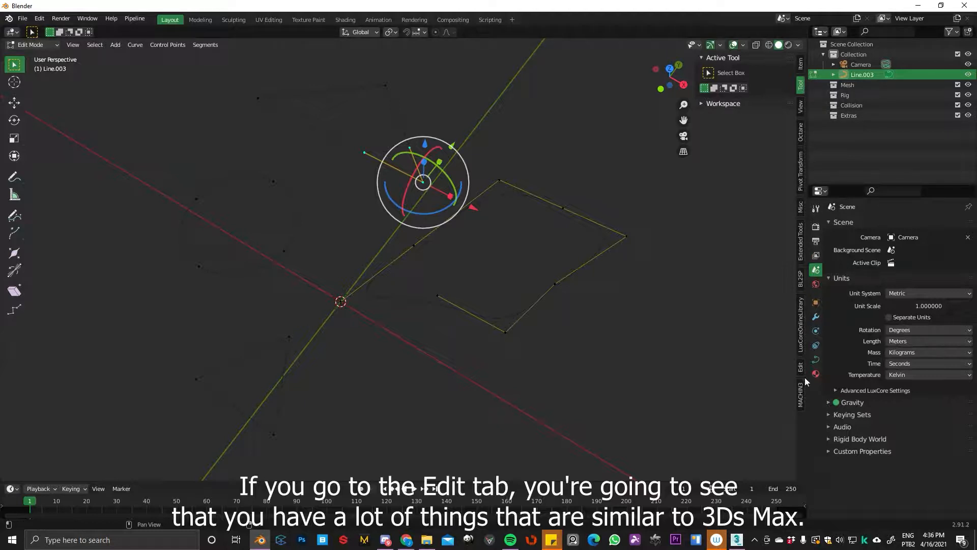
click(799, 367)
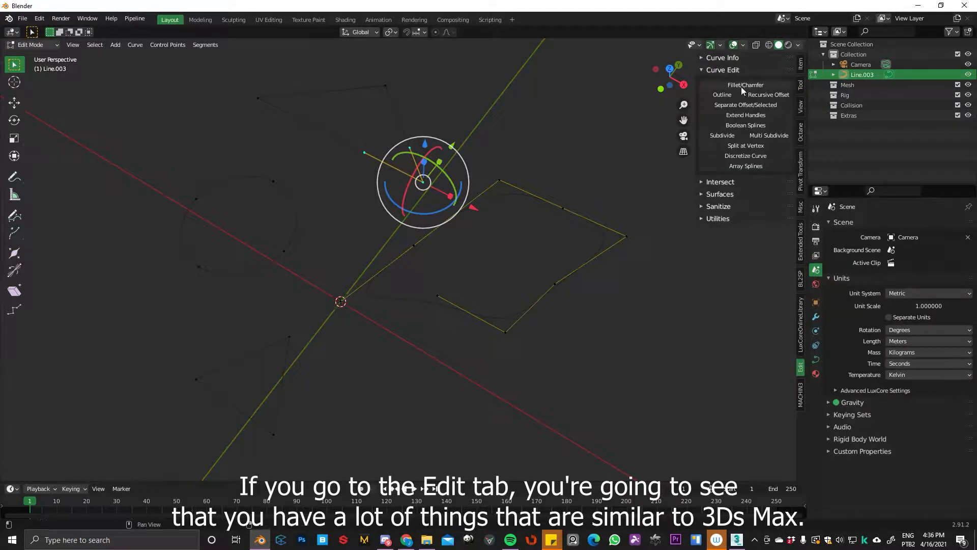
click(745, 85)
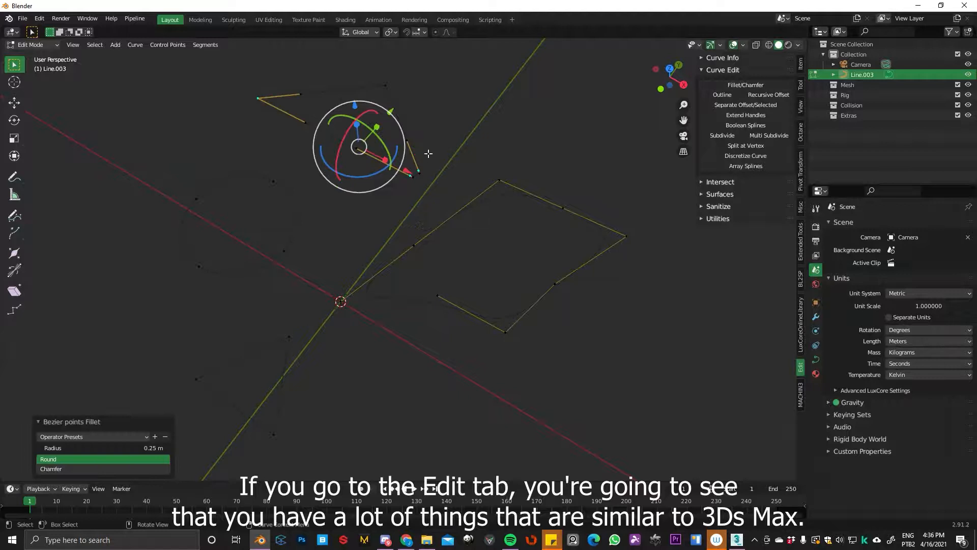